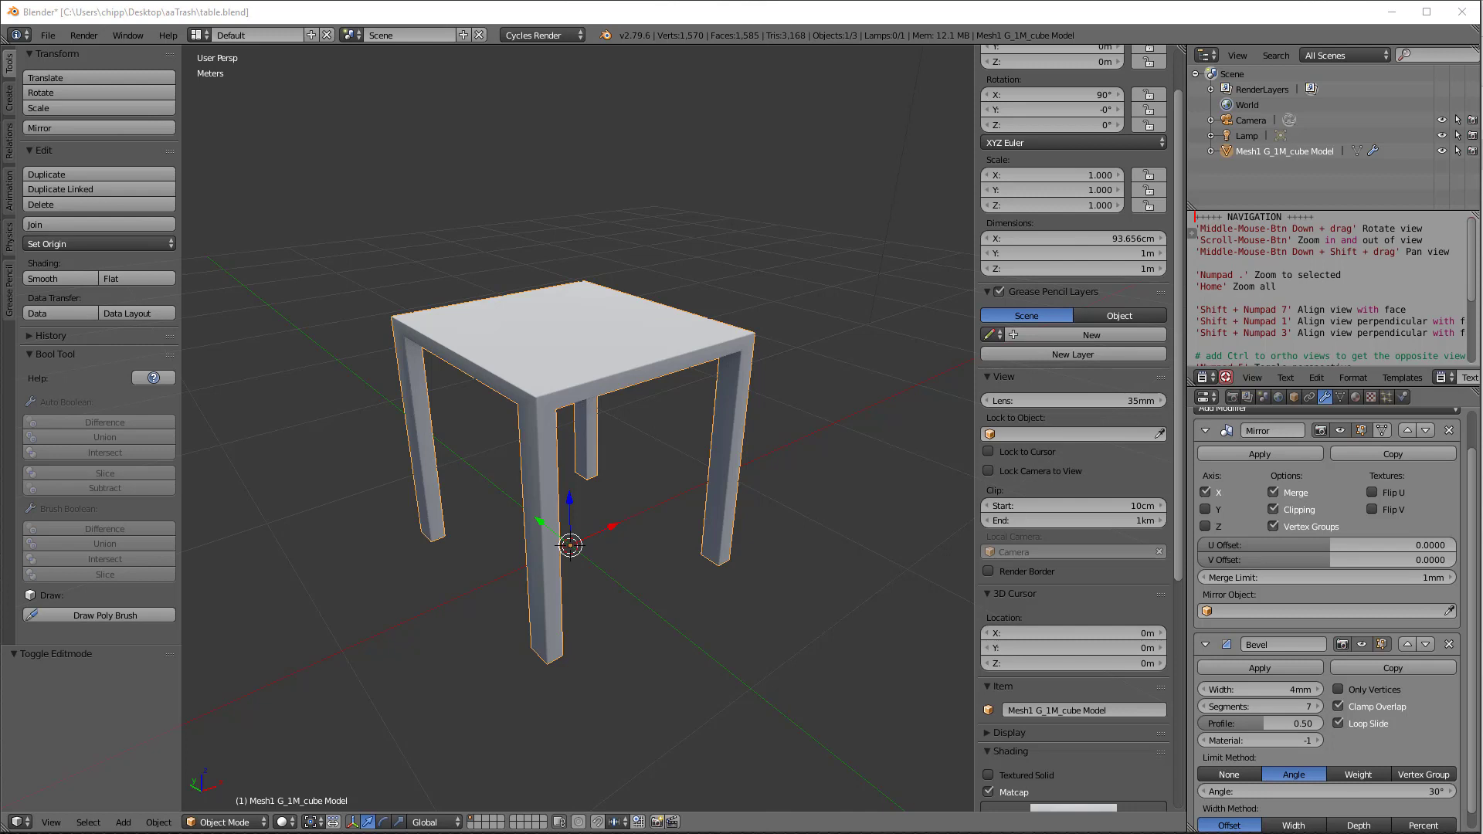
pyautogui.moveTo(932, 682)
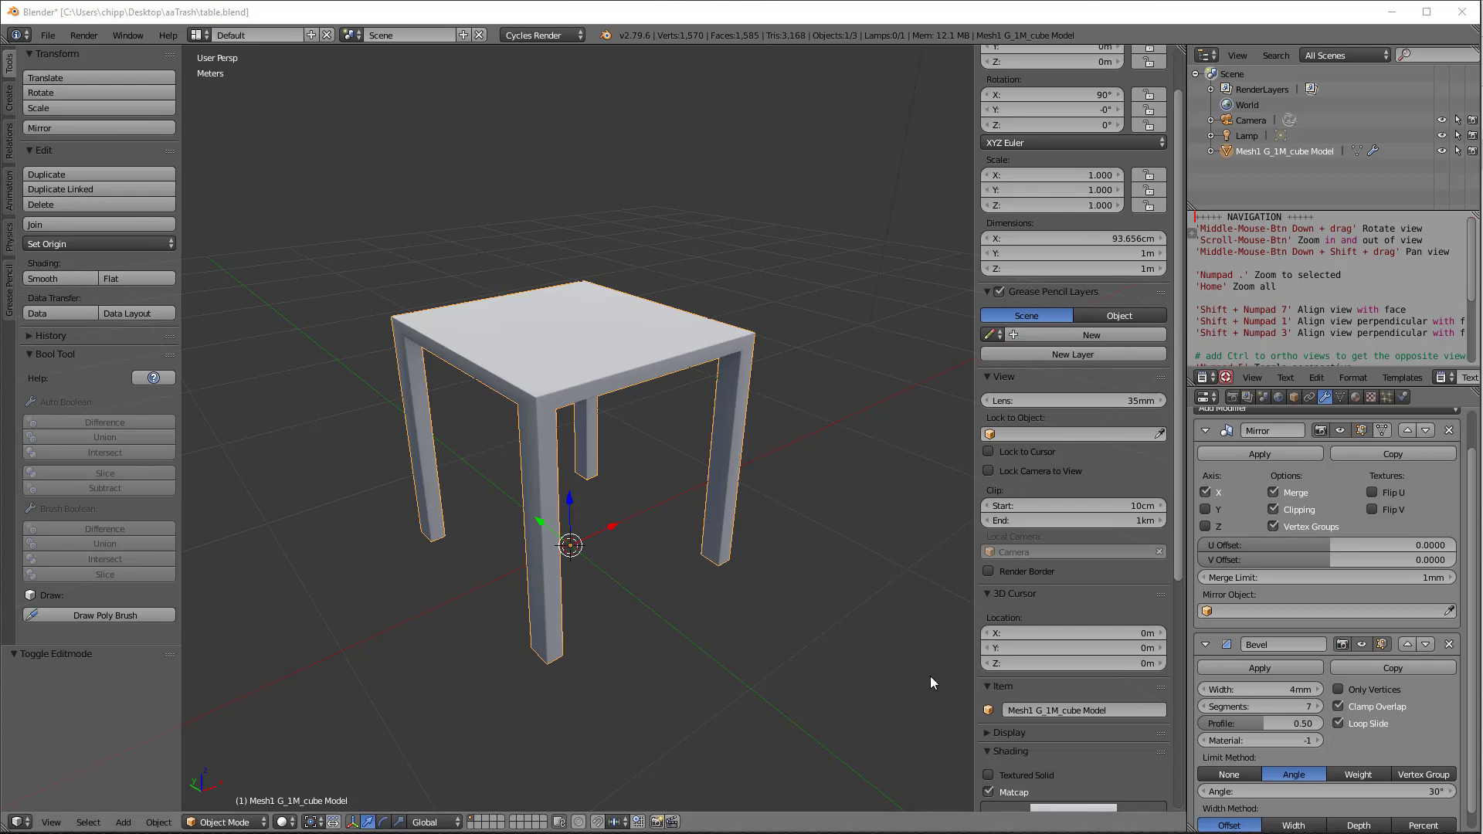
pyautogui.moveTo(871, 517)
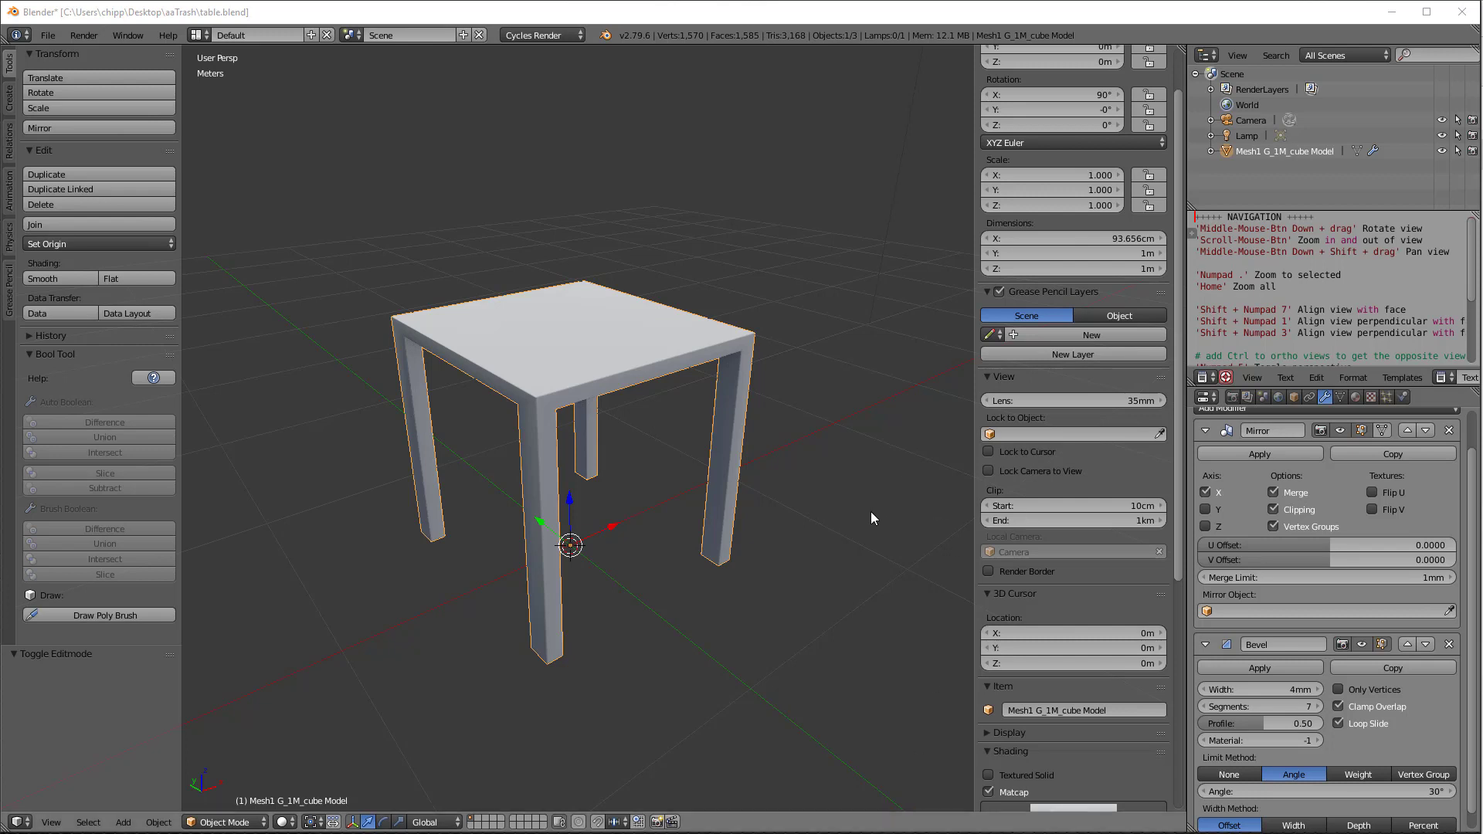
pyautogui.moveTo(838, 506)
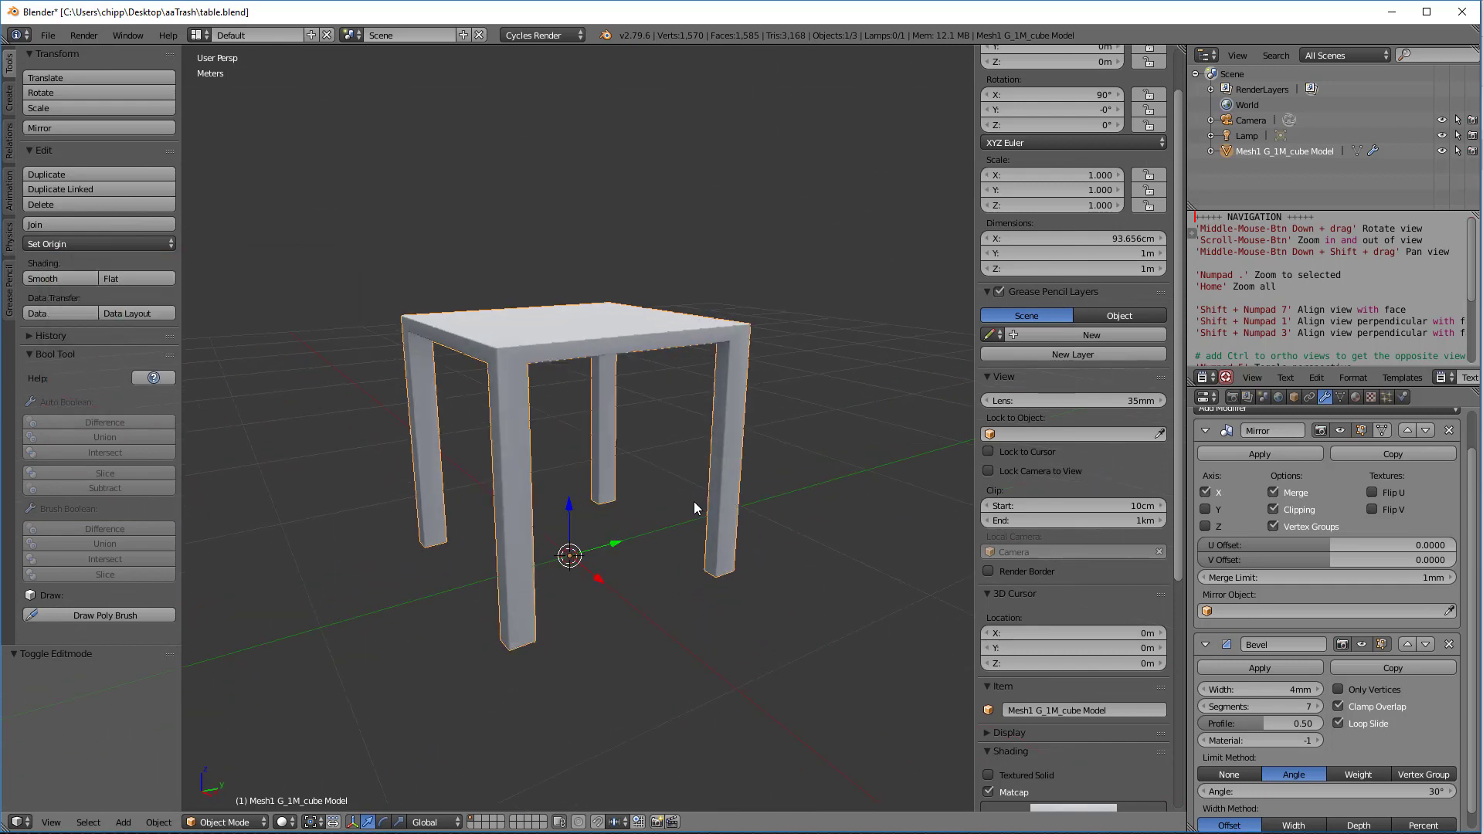
pyautogui.moveTo(46, 35)
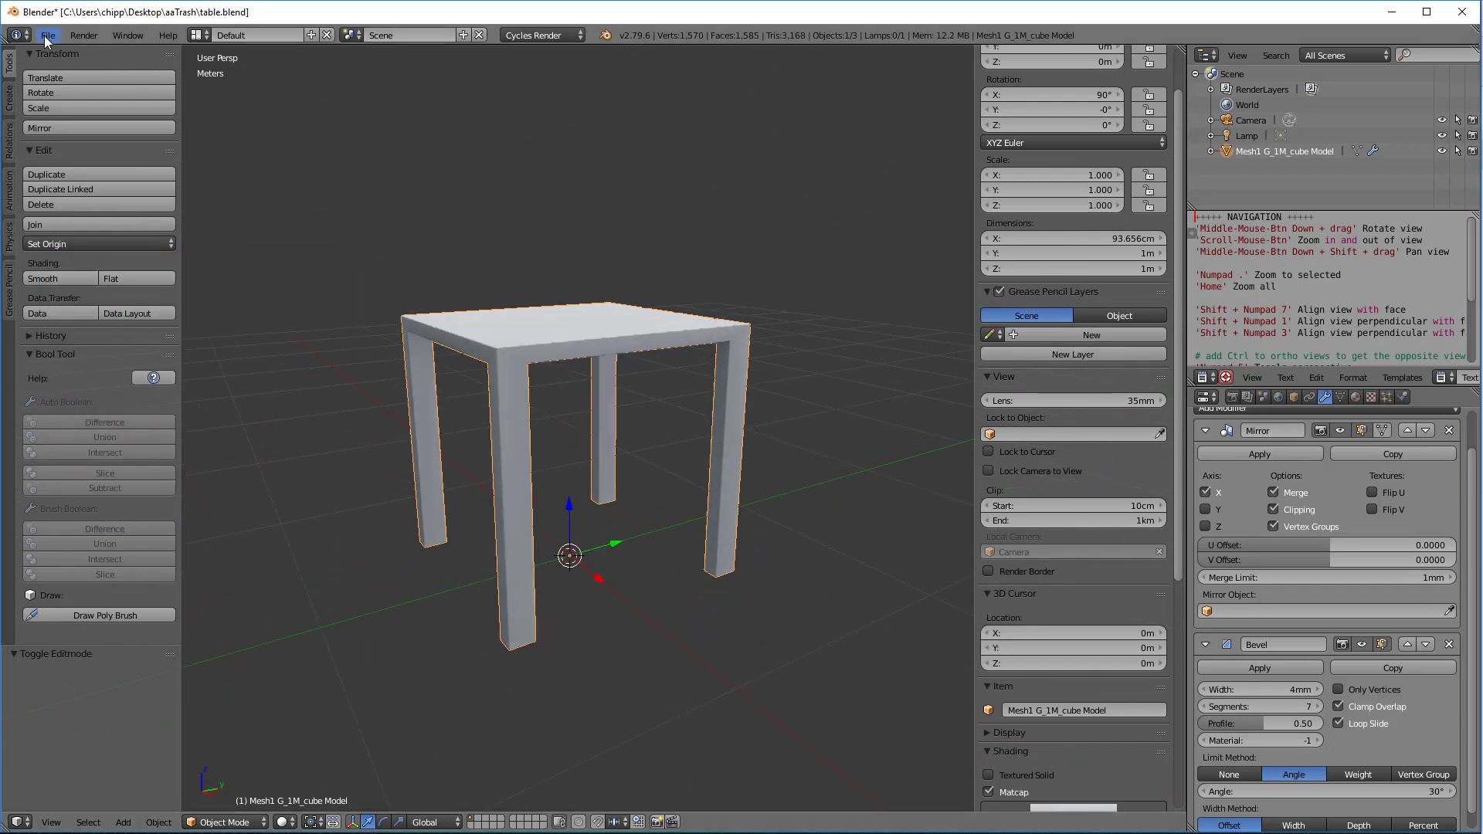
pyautogui.moveTo(17, 35)
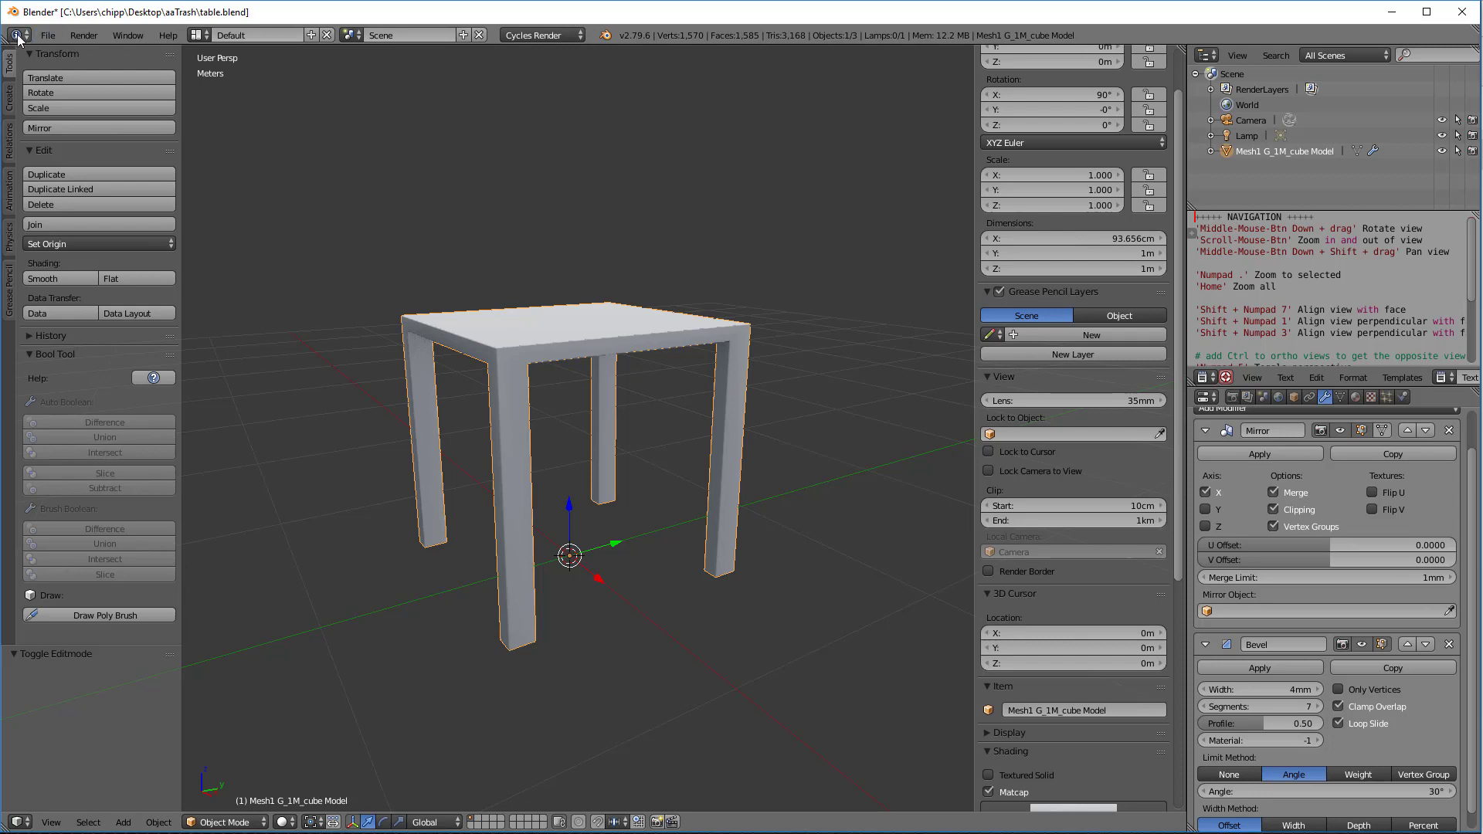
# Review the Interface View Manipulation options in User Preferences, then close the preferences
pyautogui.click(46, 35)
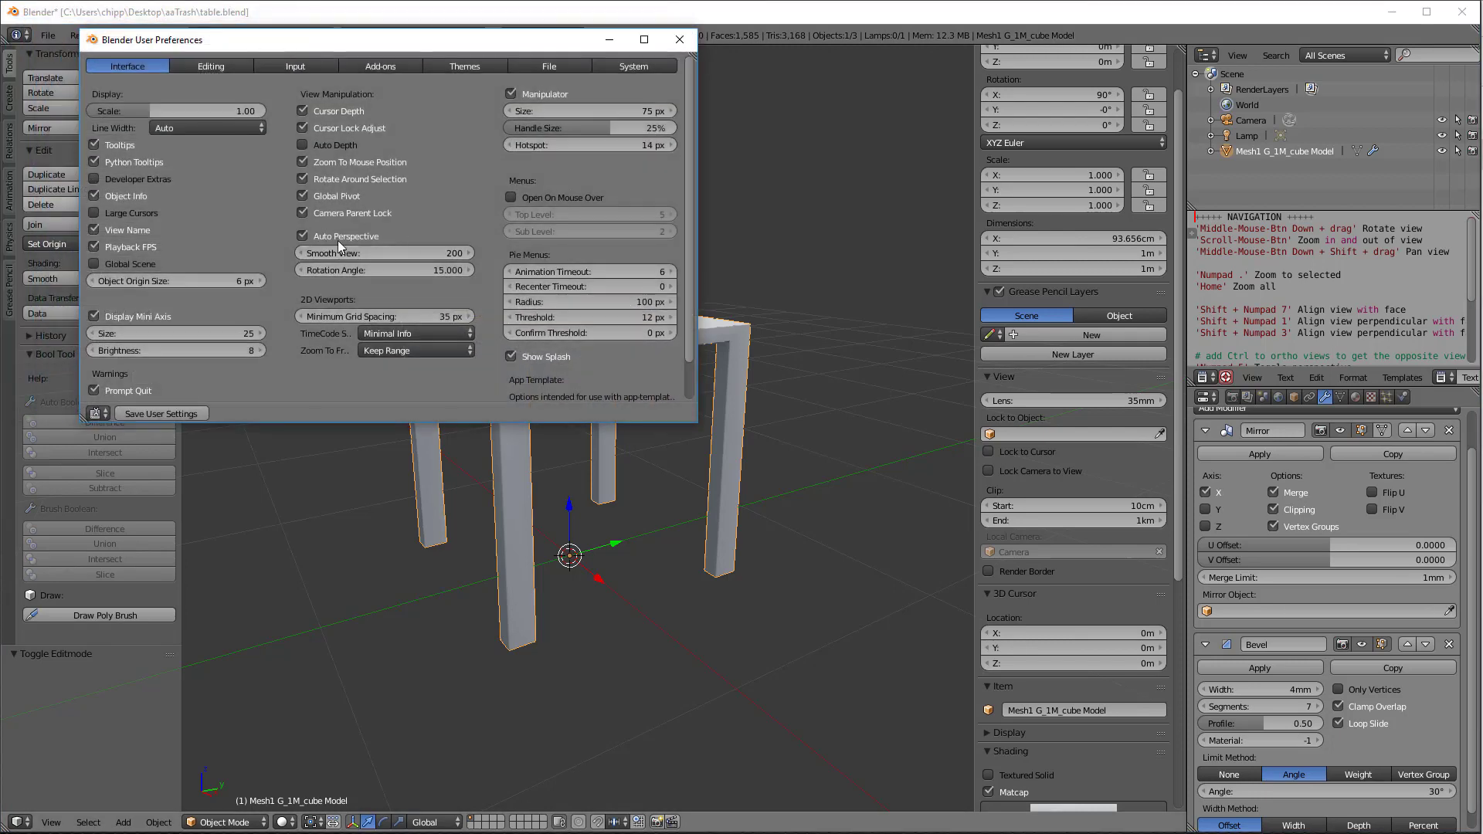
pyautogui.click(303, 235)
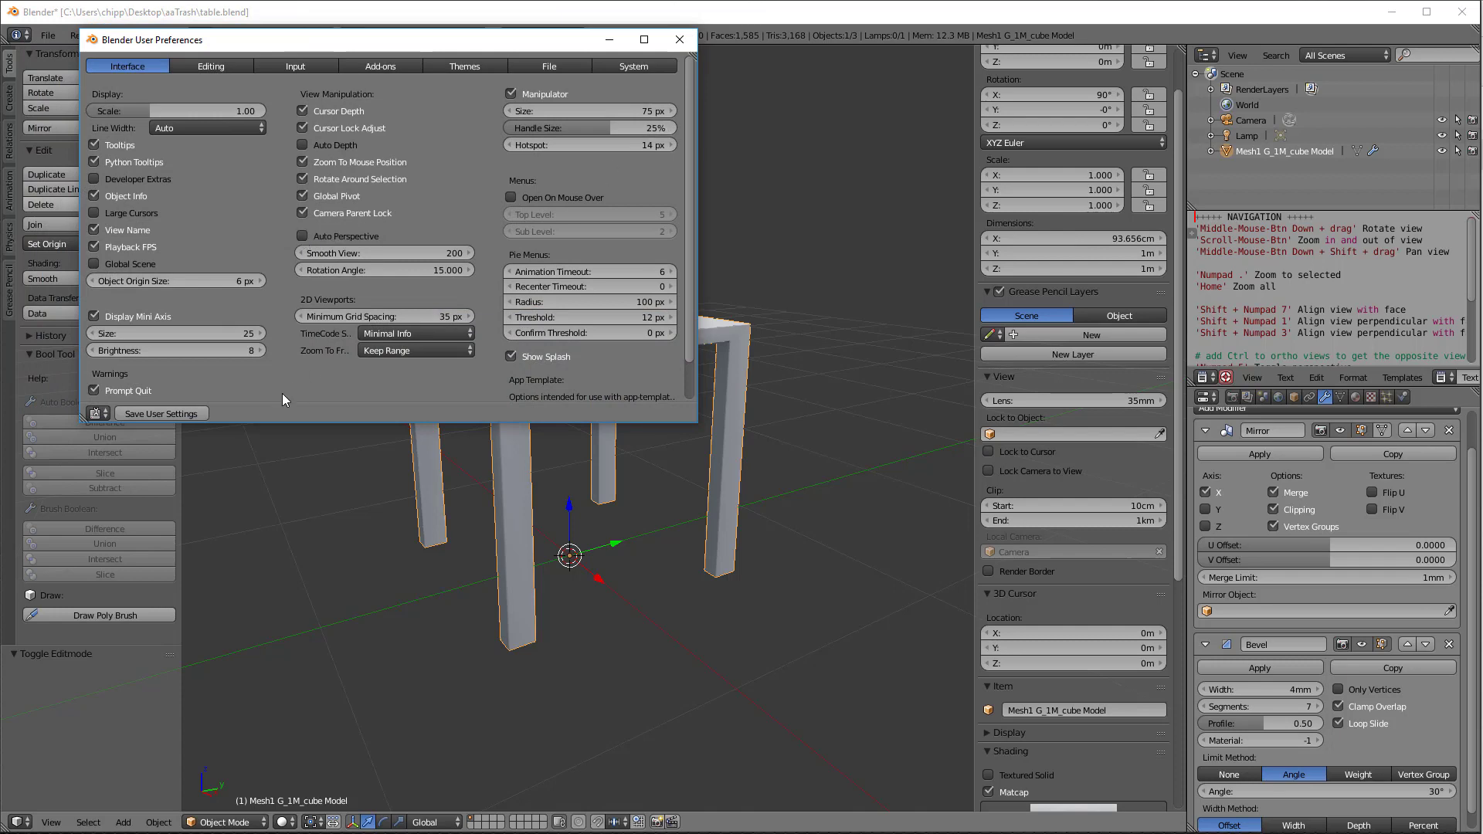
pyautogui.click(678, 39)
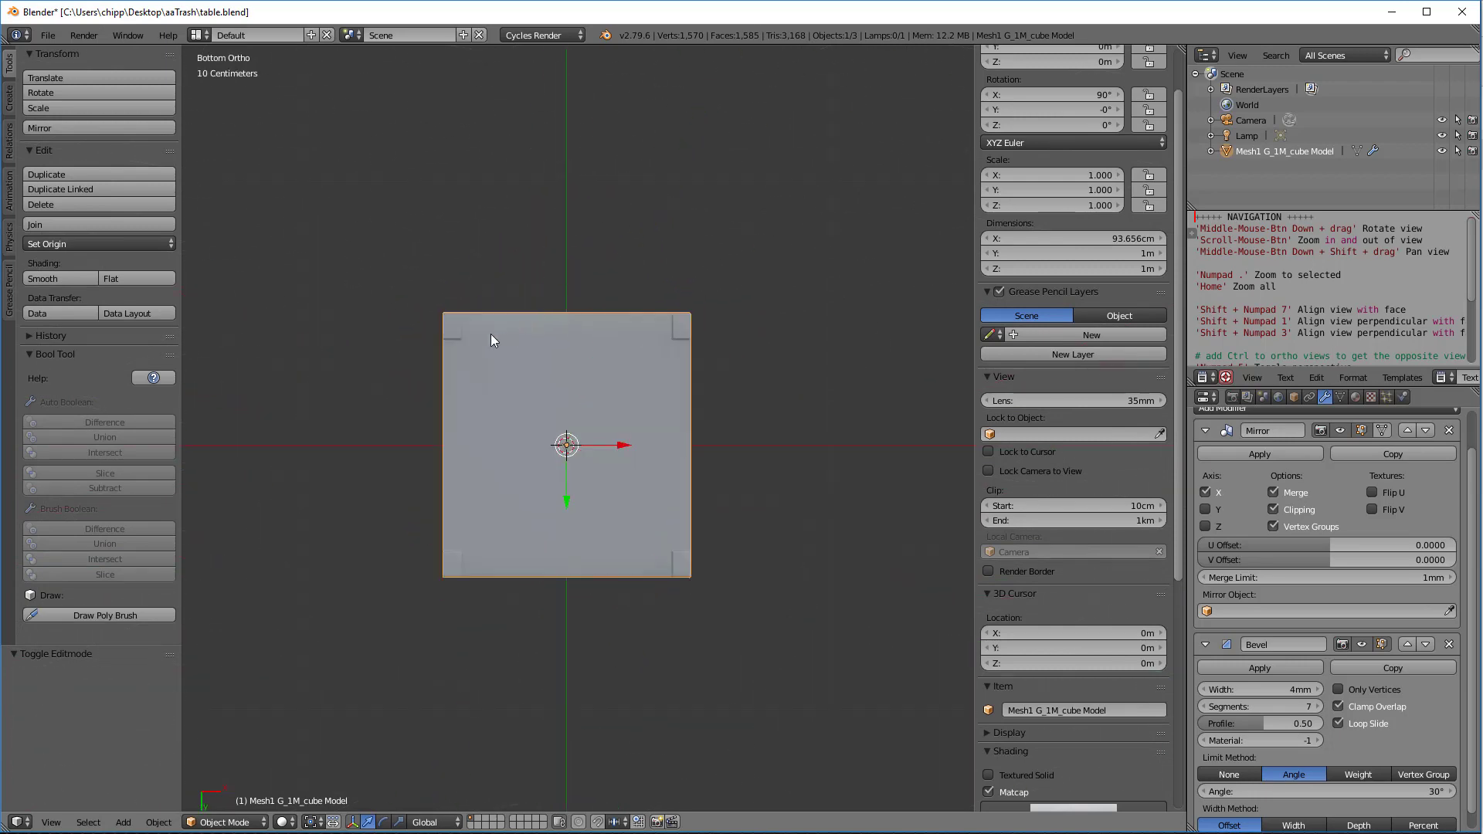
# Switch the table mesh into Edit Mode
pyautogui.press('Tab')
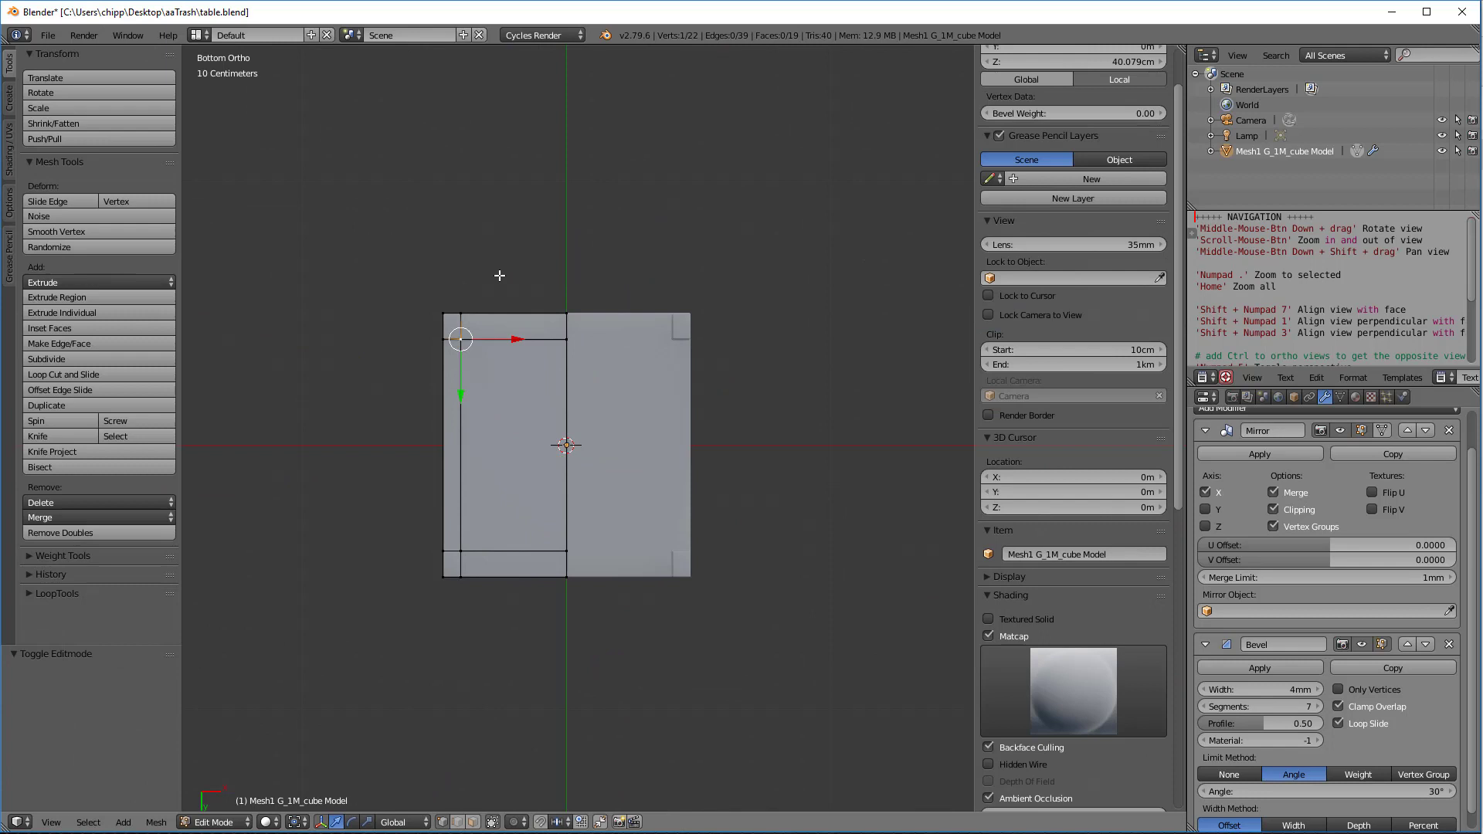
pyautogui.moveTo(518, 356)
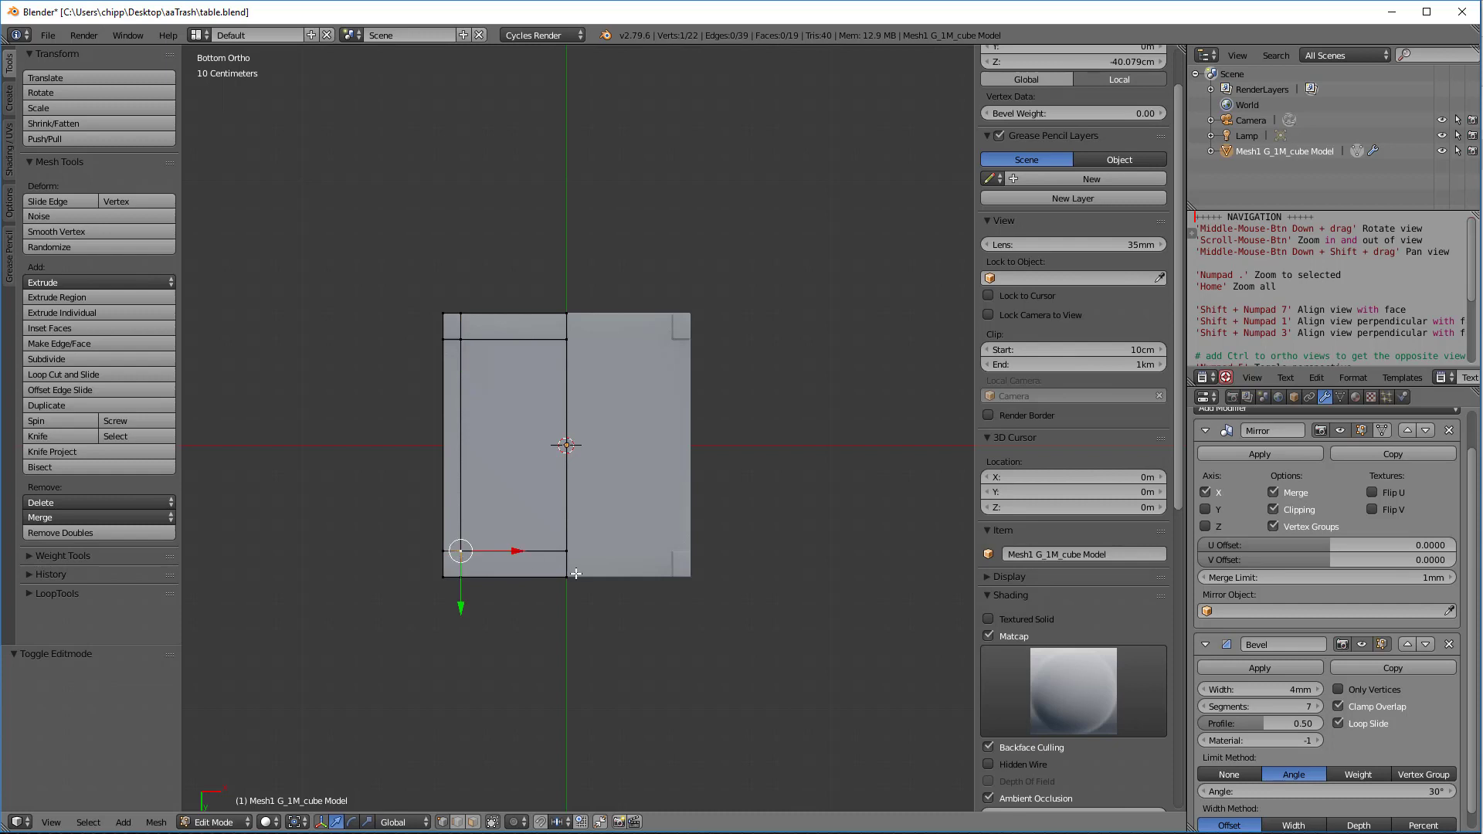
pyautogui.moveTo(518, 371)
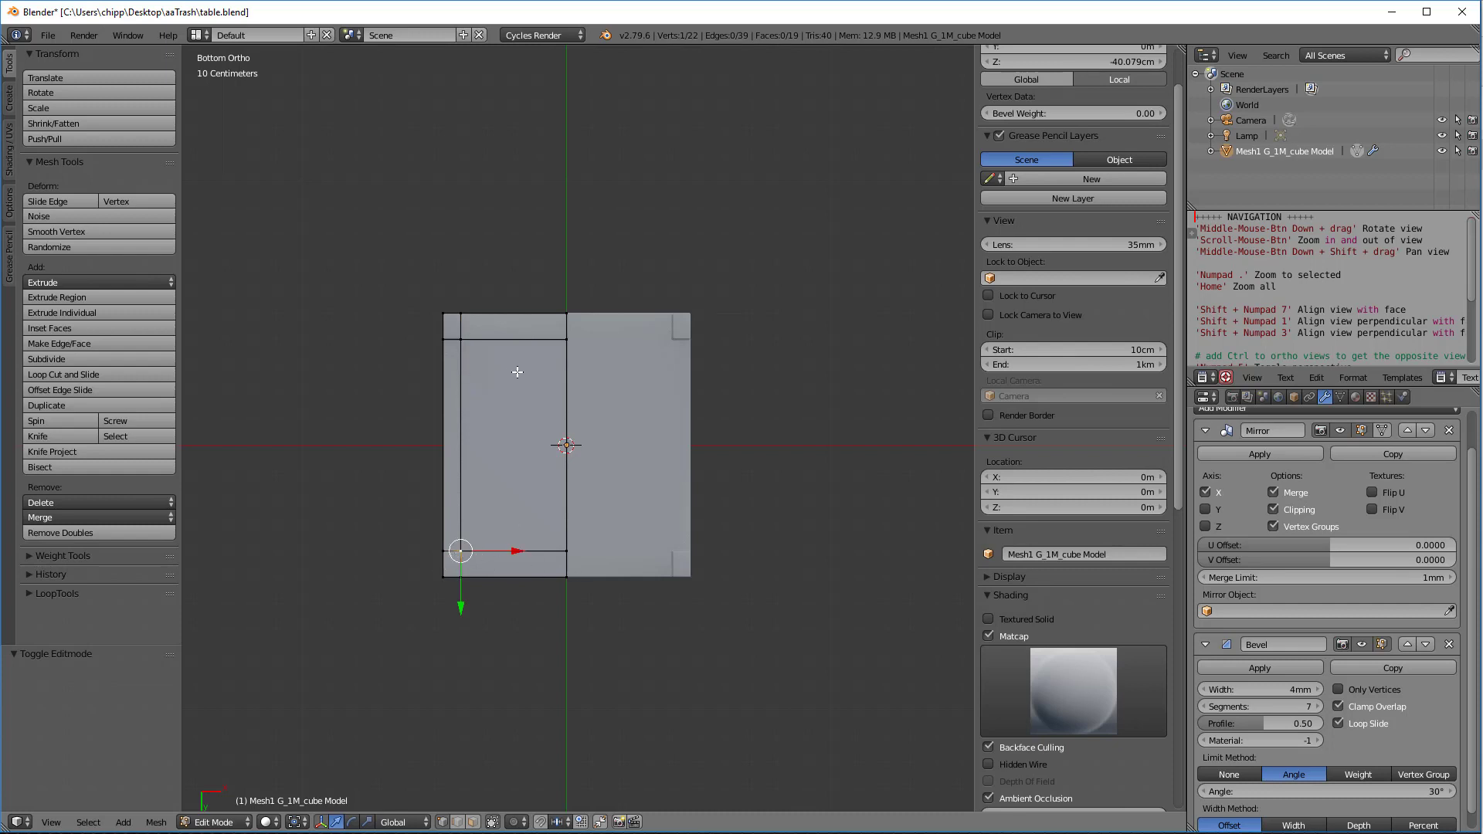
pyautogui.moveTo(578, 435)
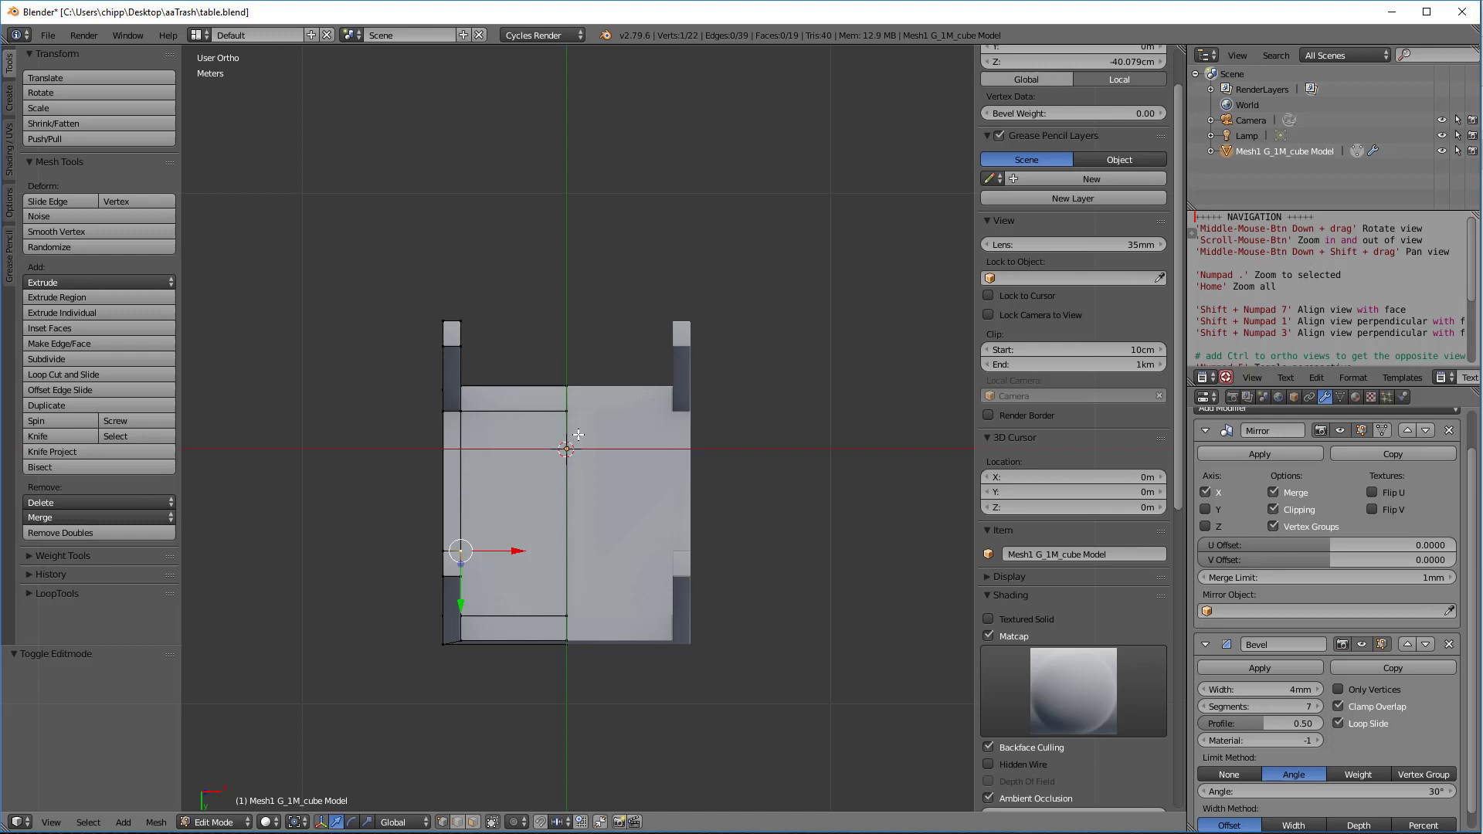
pyautogui.moveTo(502, 530)
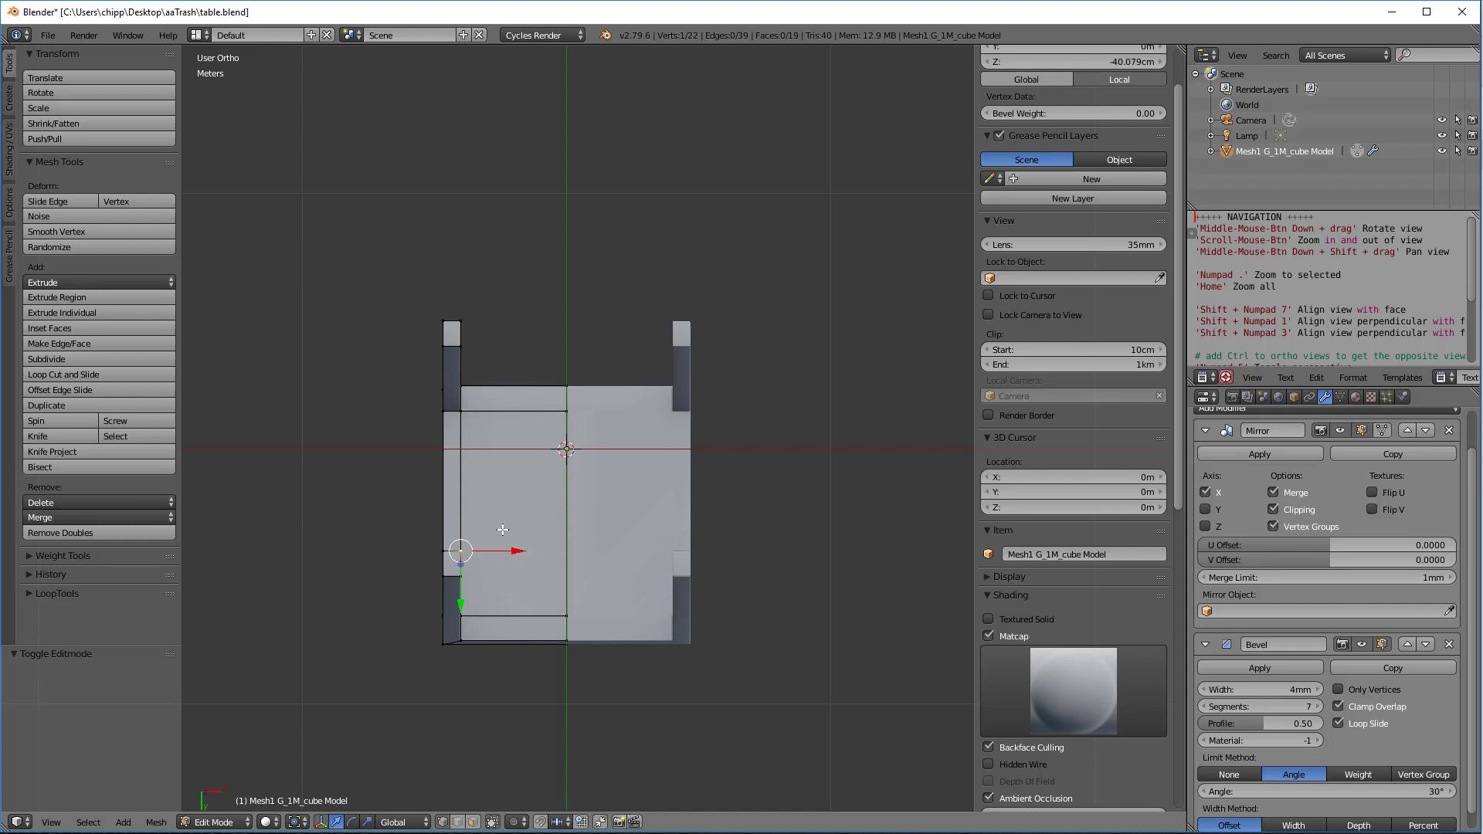
pyautogui.moveTo(548, 275)
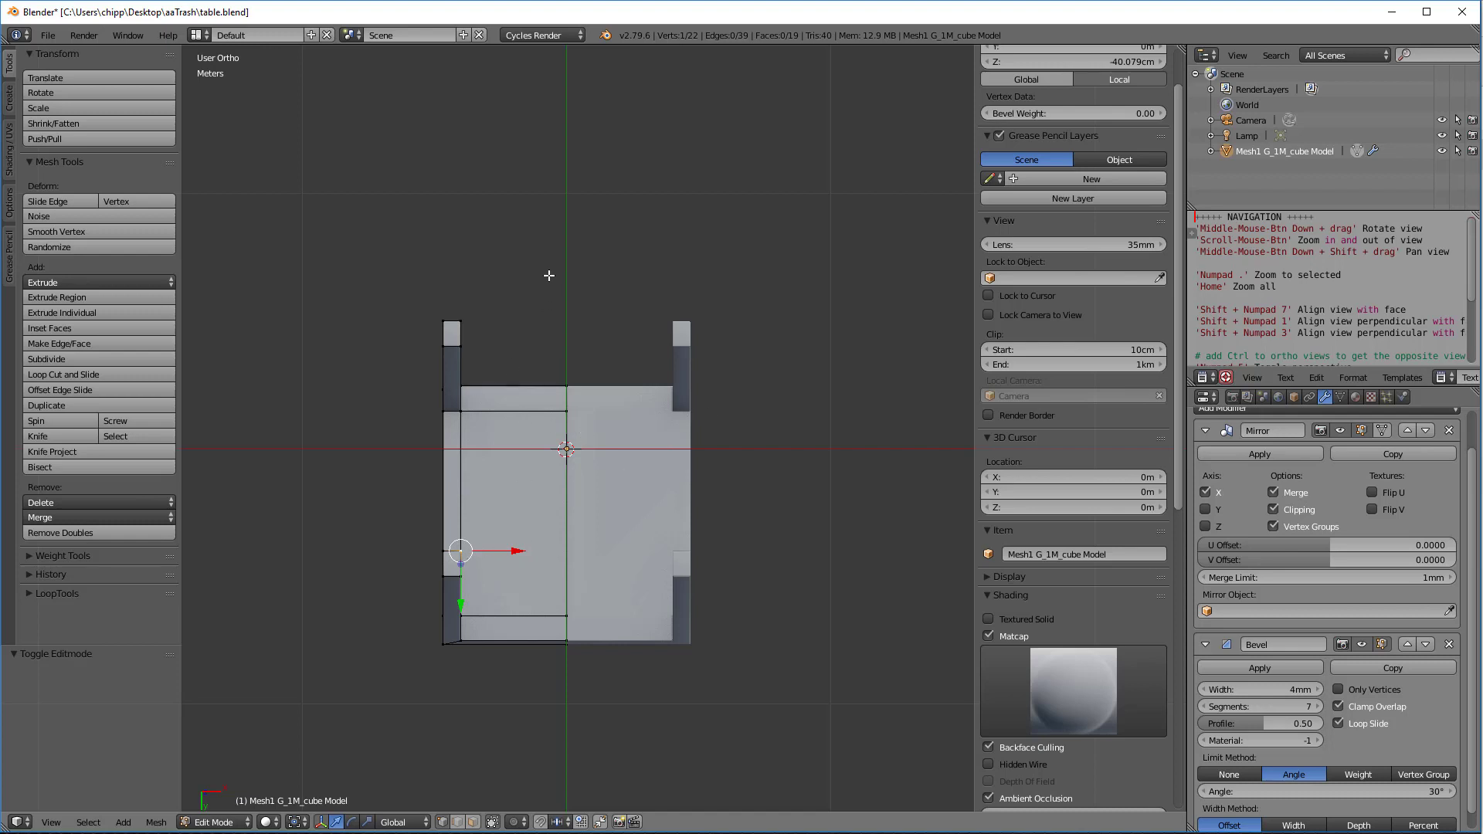
pyautogui.moveTo(459, 553)
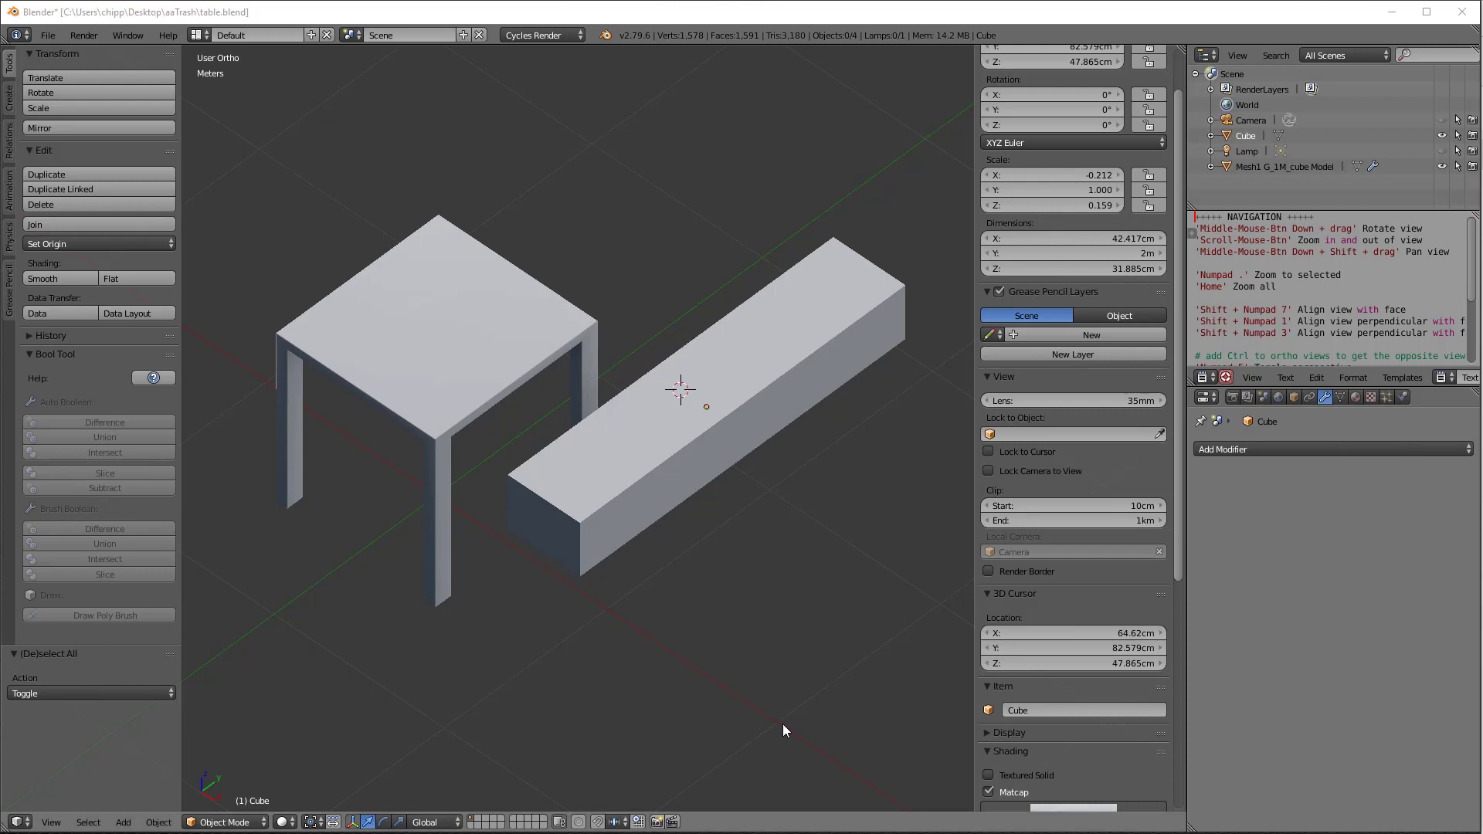
pyautogui.moveTo(774, 725)
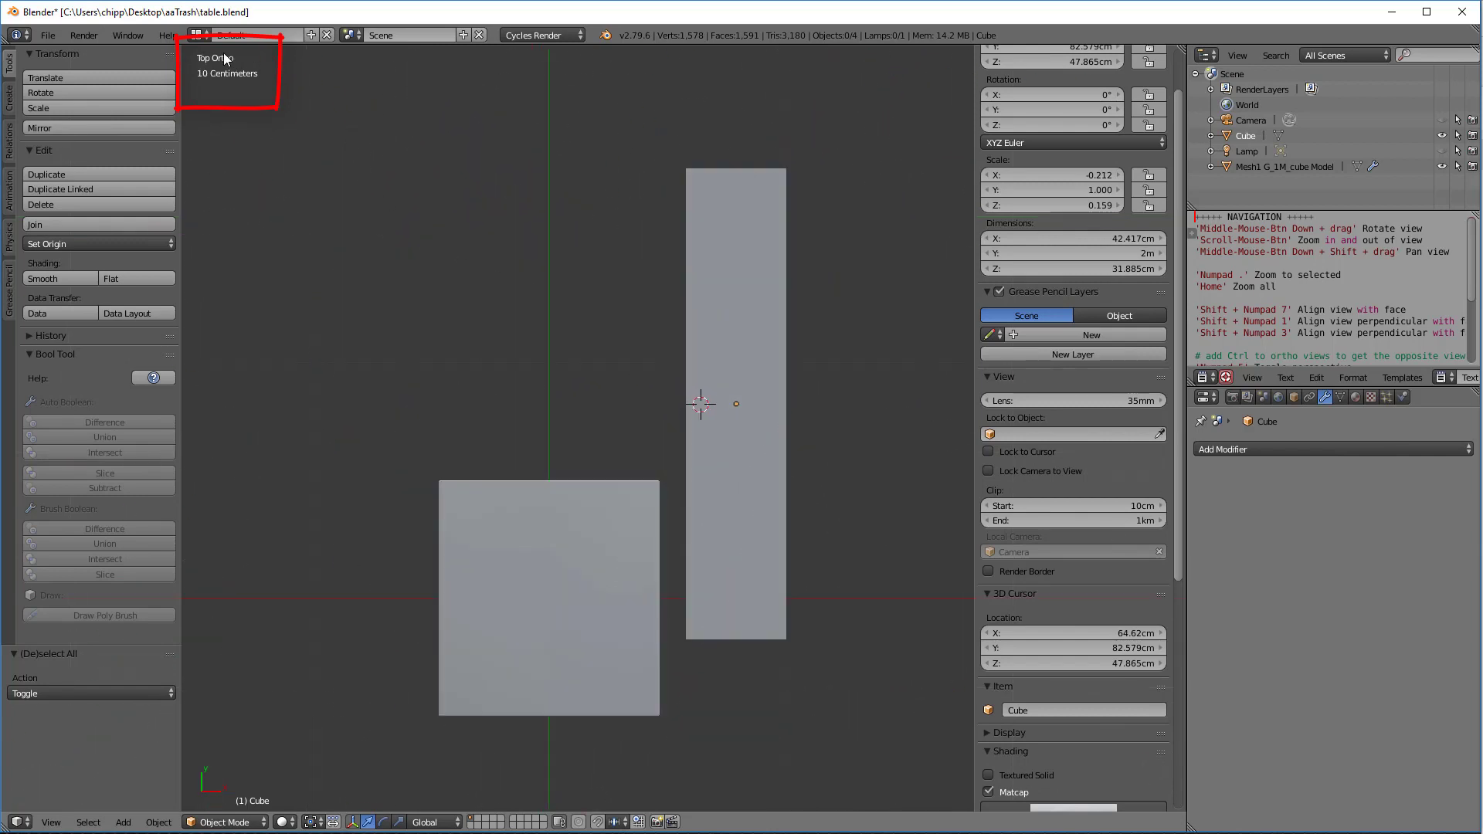
pyautogui.moveTo(253, 74)
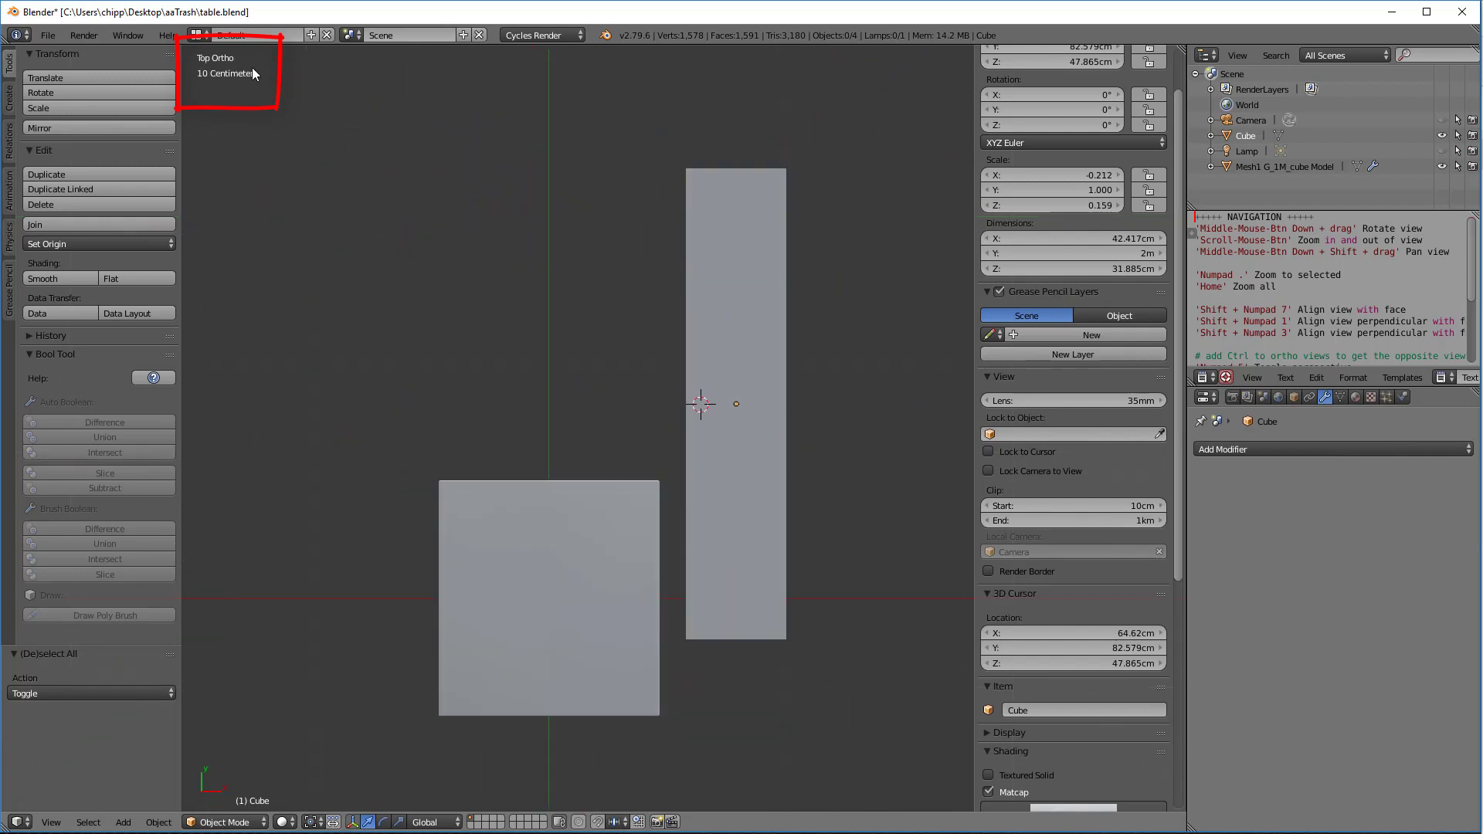